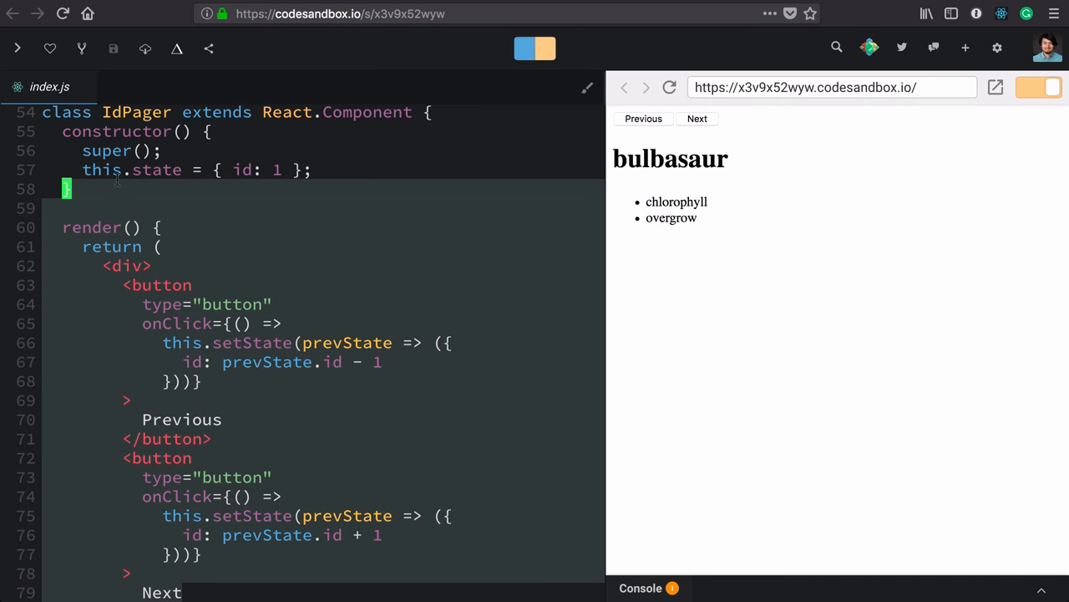
# - Add an actions parameter to IdPager's render prop signature
pyautogui.click(126, 170)
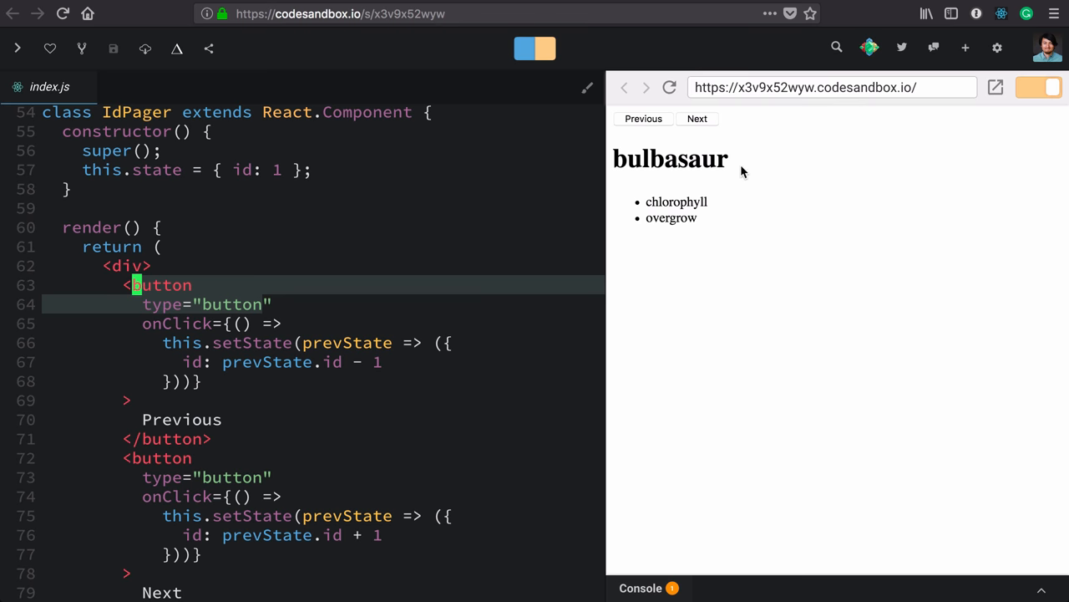
pyautogui.moveTo(743, 162)
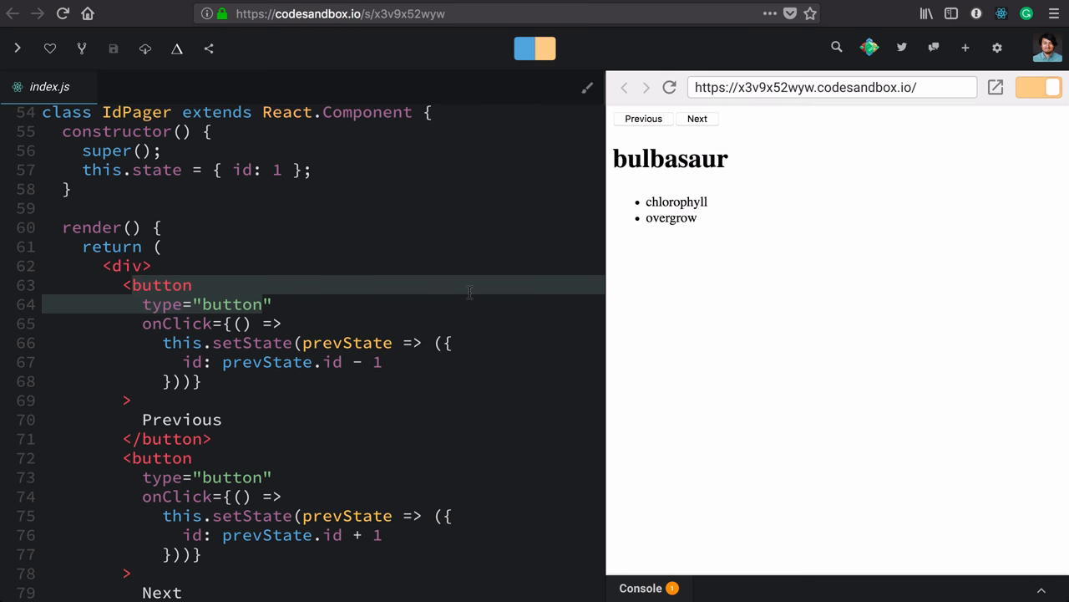
pyautogui.scroll(-3)
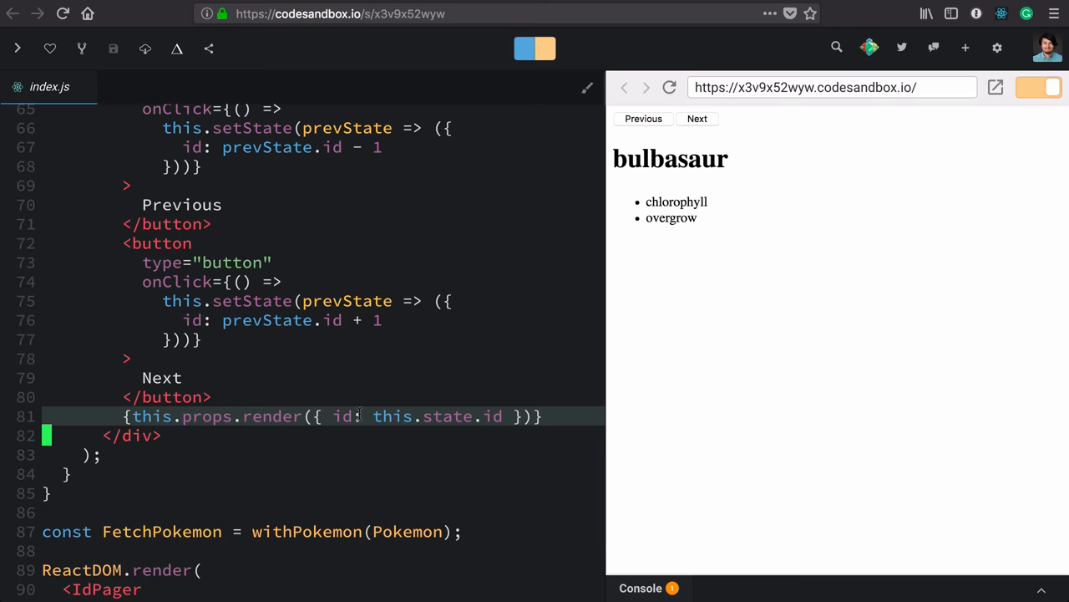
pyautogui.scroll(-3)
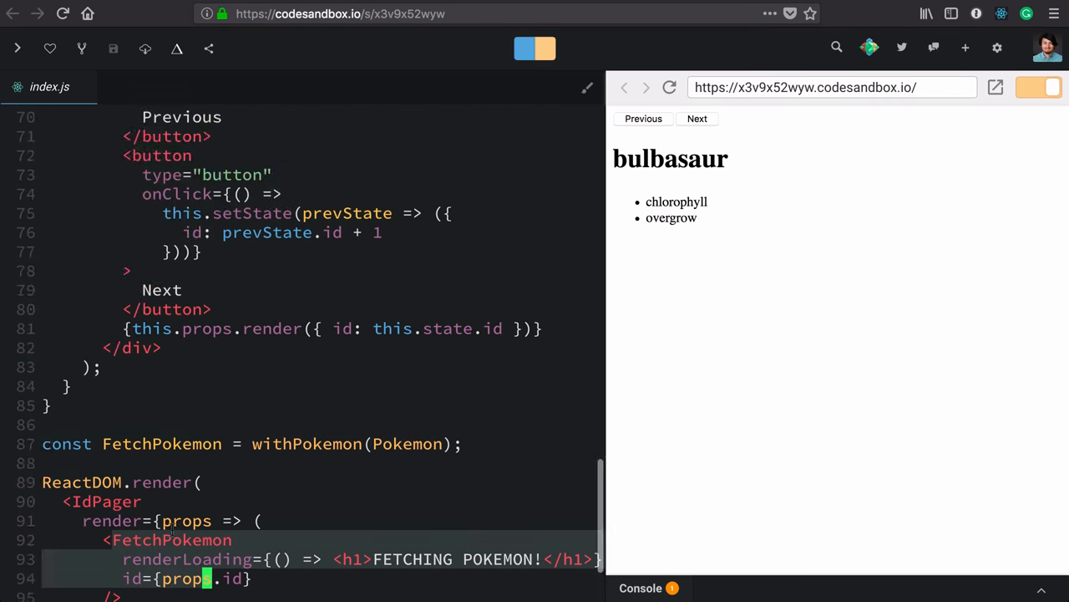
pyautogui.scroll(3)
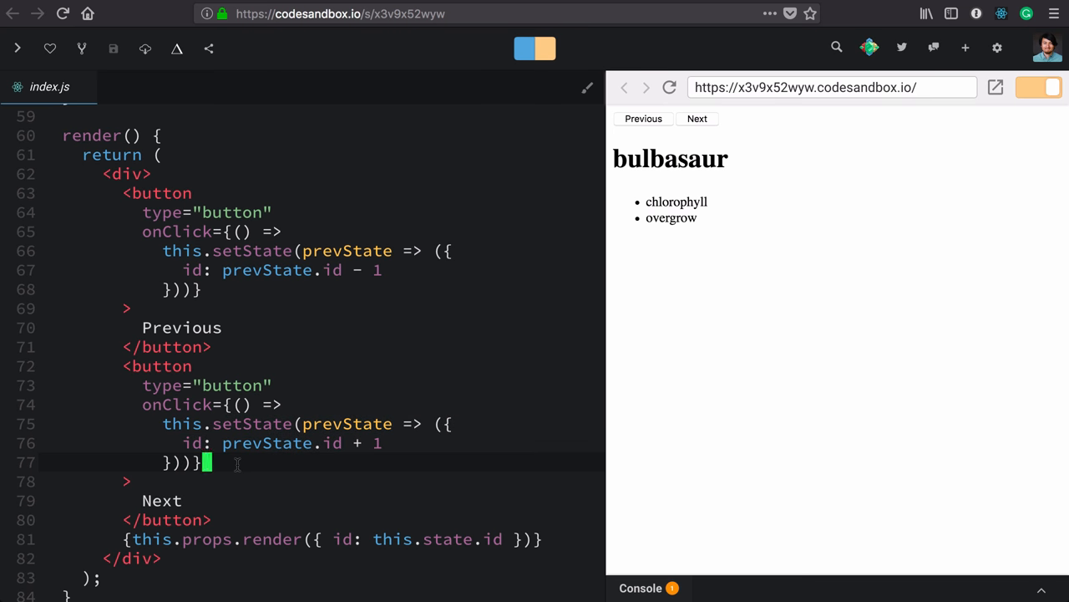
pyautogui.scroll(-3)
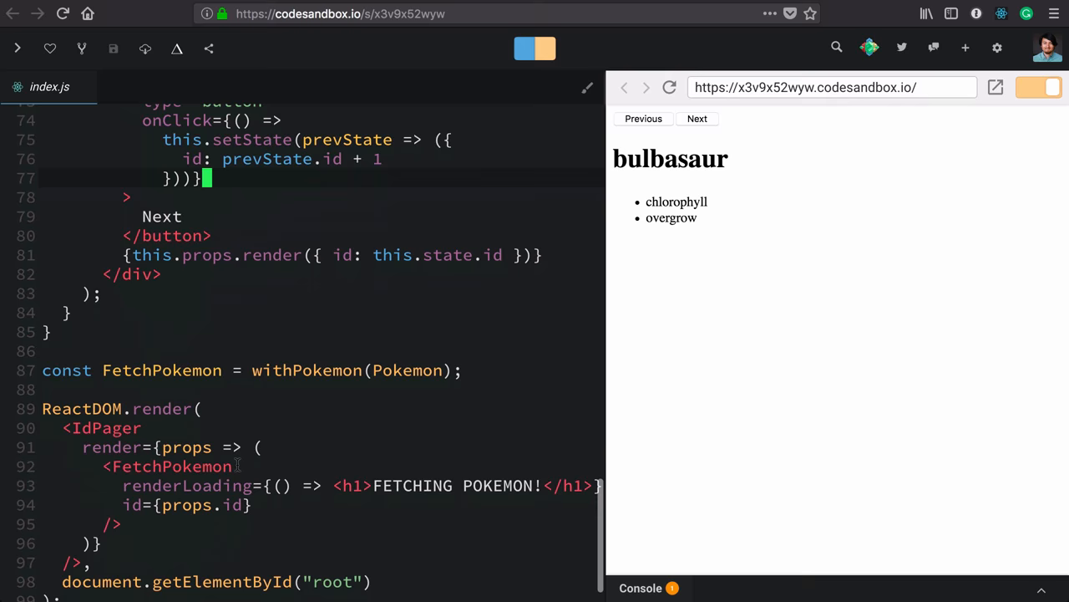
pyautogui.scroll(-3)
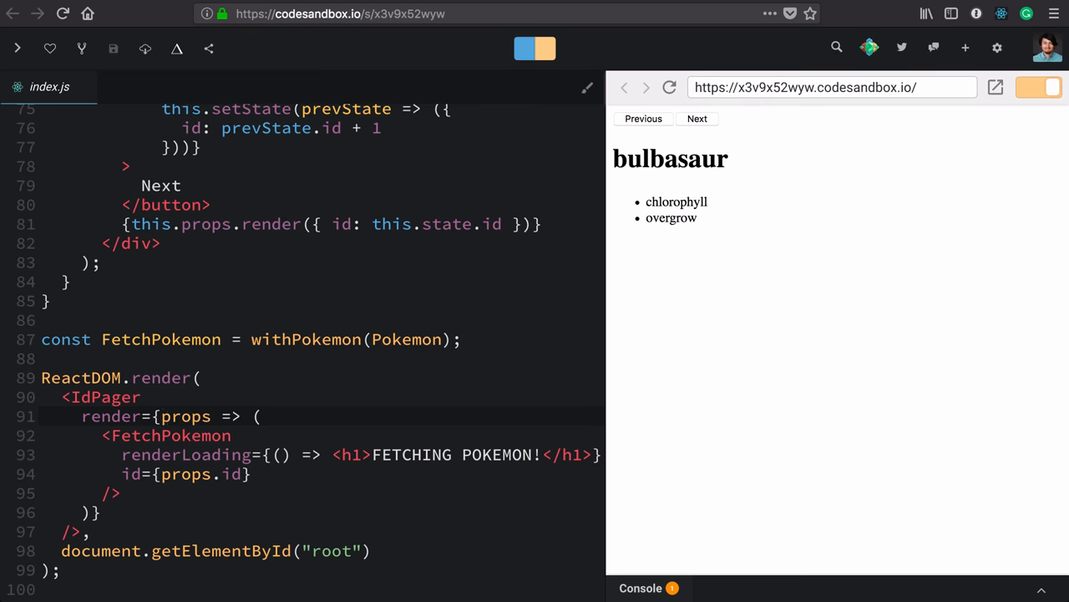
pyautogui.write(', actions)')
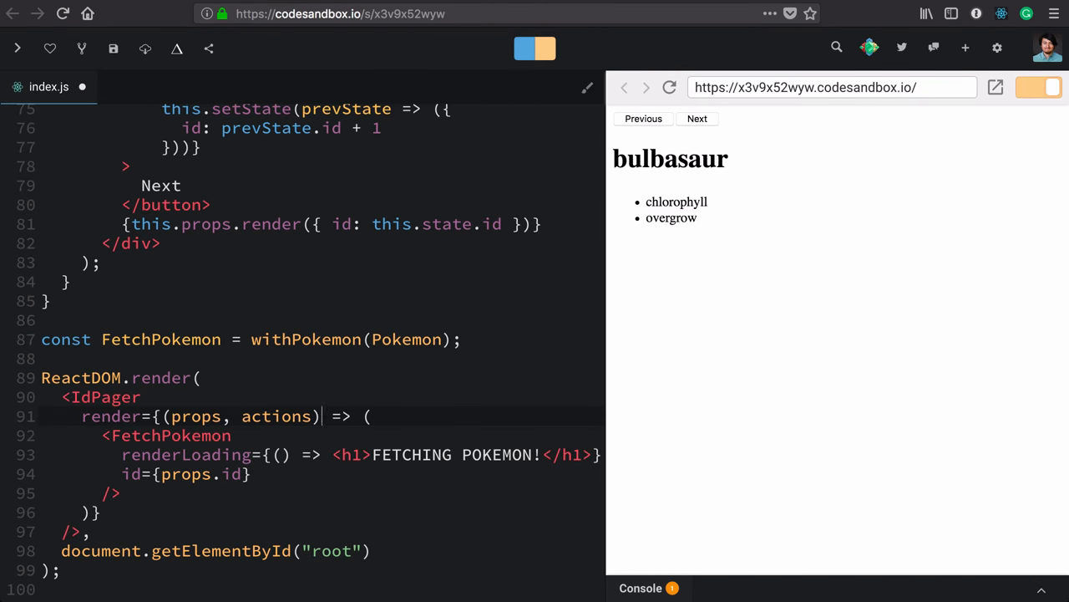
# - Pass this.props.render an object of increment and decrement setState functions
pyautogui.scroll(3)
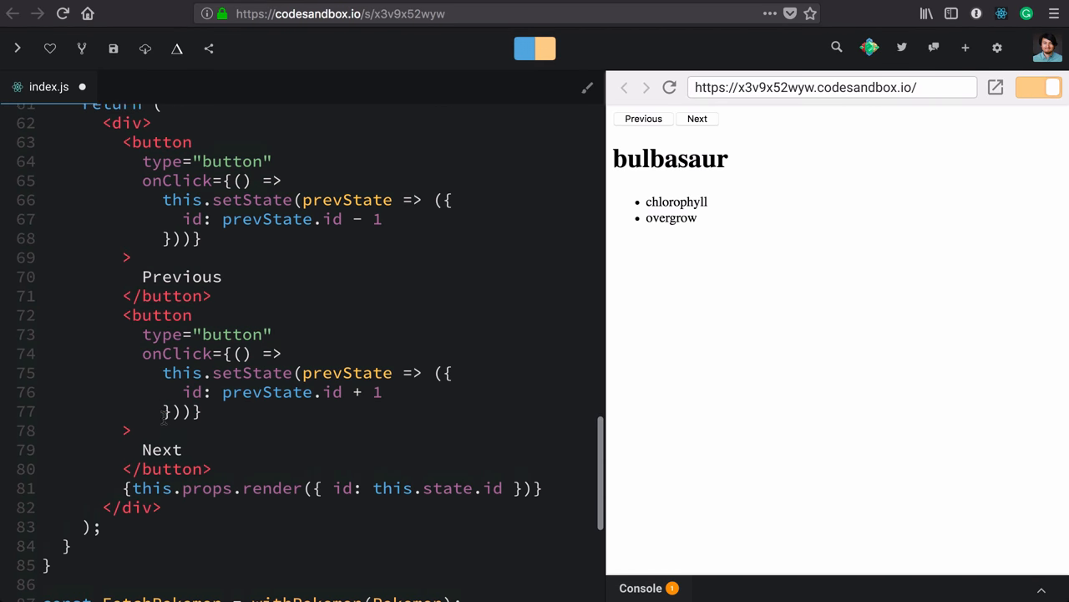
pyautogui.scroll(3)
pyautogui.write('decr')
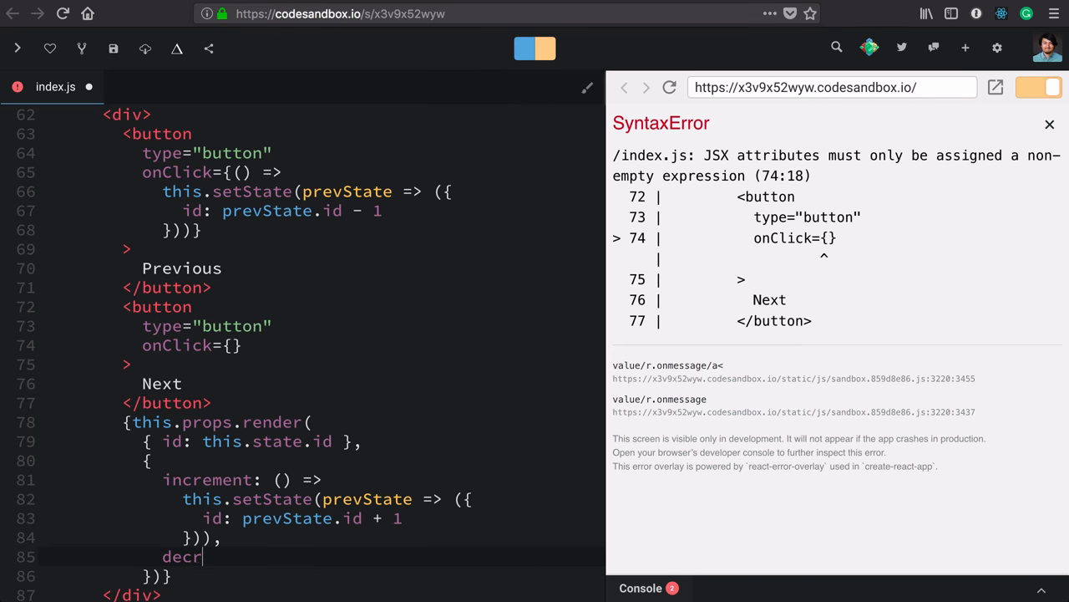
pyautogui.write('ement:')
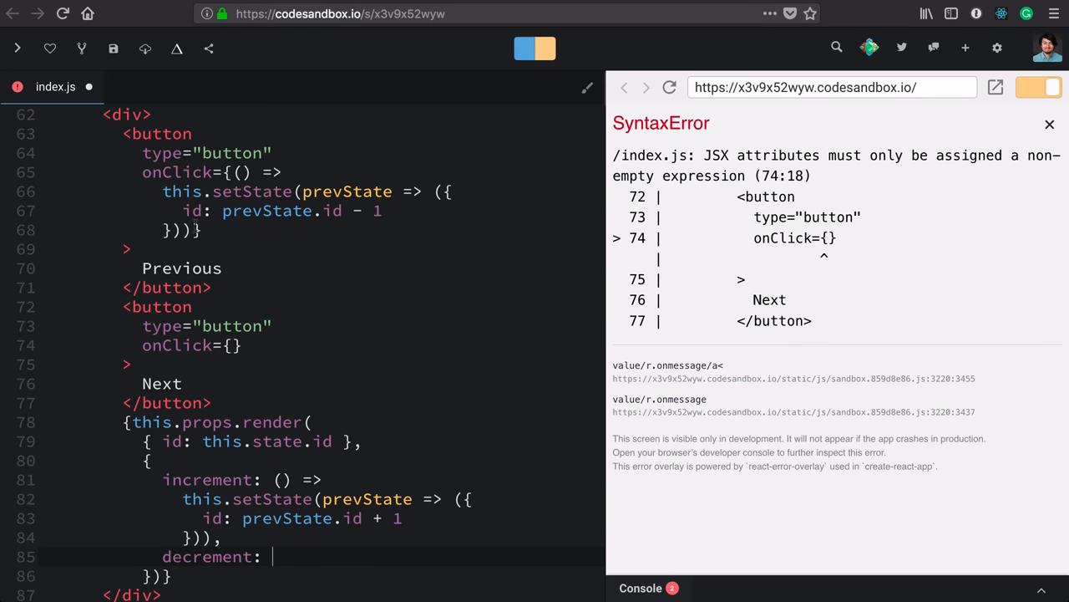
pyautogui.scroll(3)
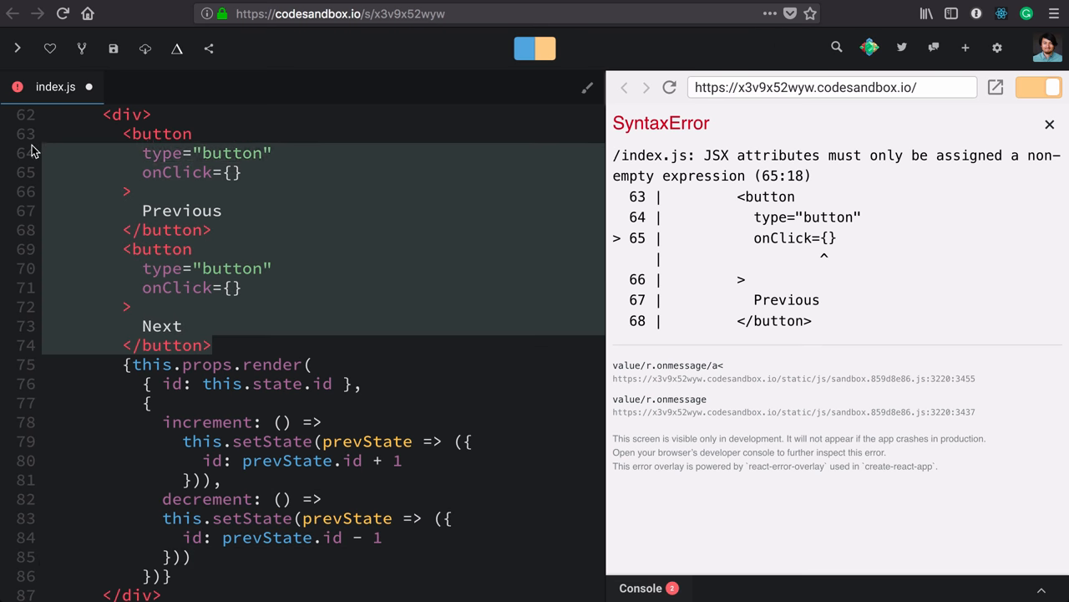
# - Wrap Previous/Next in a div in ReactDOM.render, with onClick set to actions.decrement/actions.increment
pyautogui.scroll(-3)
pyautogui.write('<')
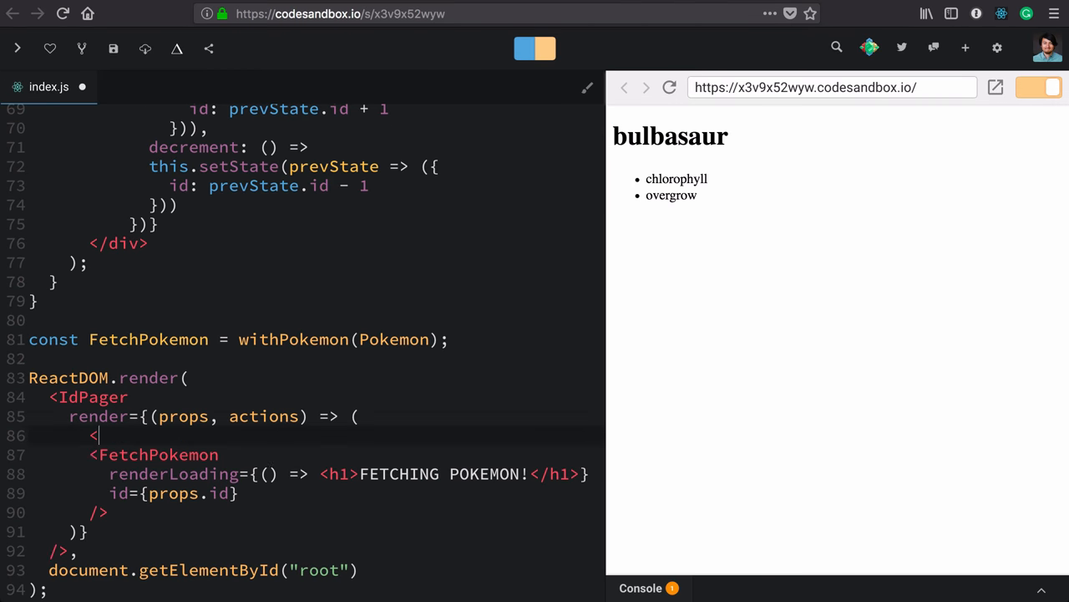
pyautogui.write('div>')
pyautogui.write('<')
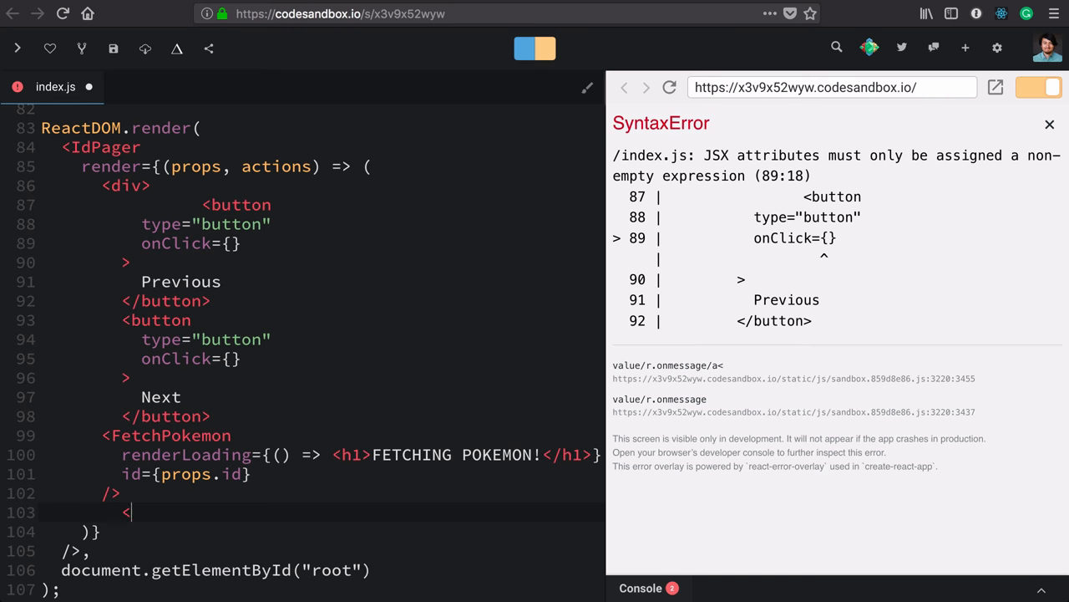
pyautogui.write('/div>')
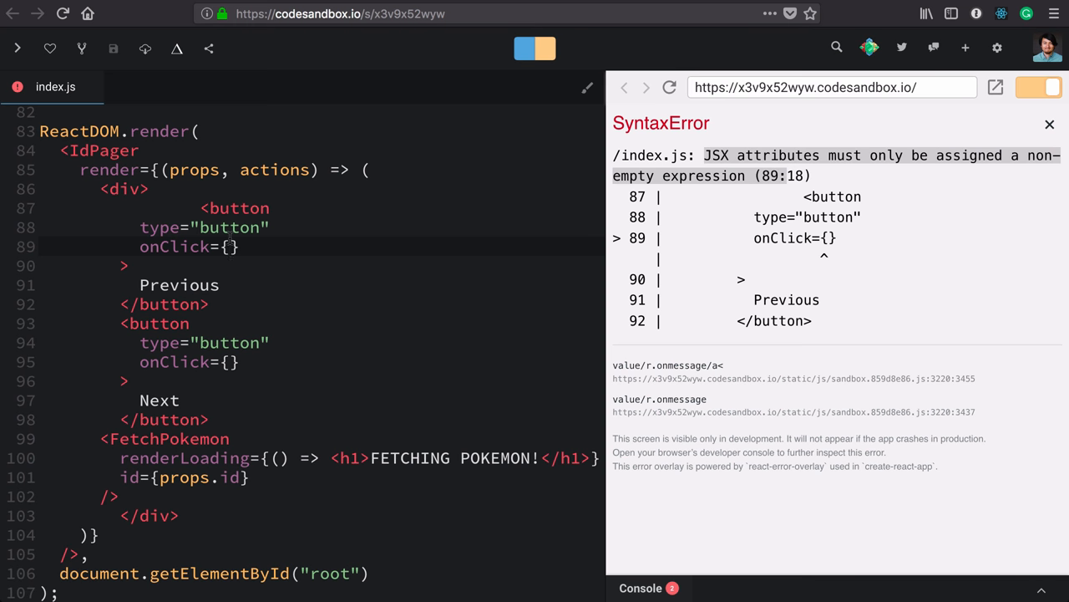
pyautogui.write('actions.decrement')
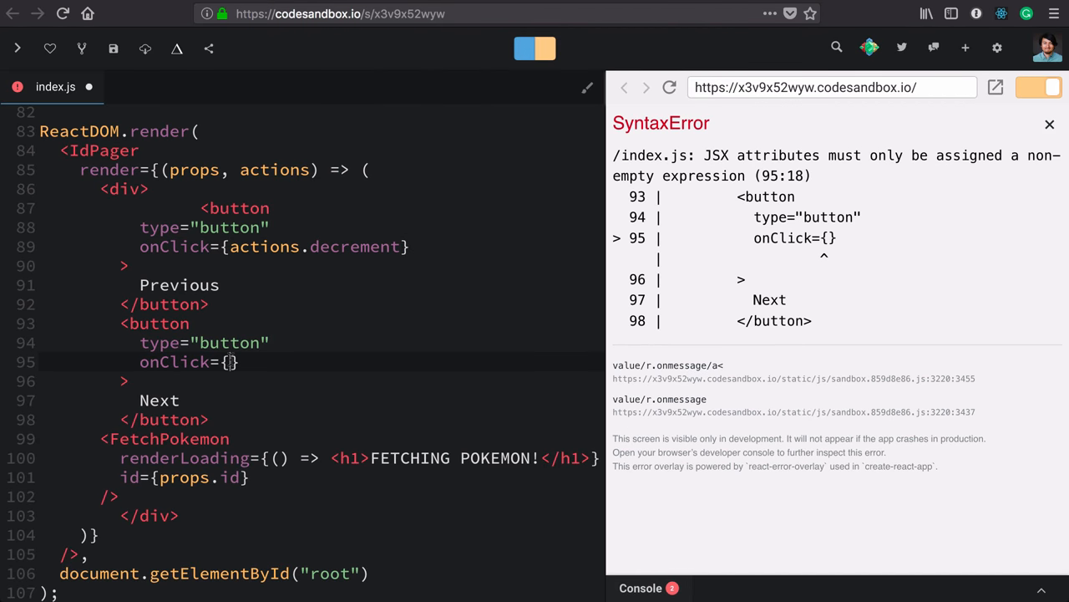
pyautogui.write('actions.increment')
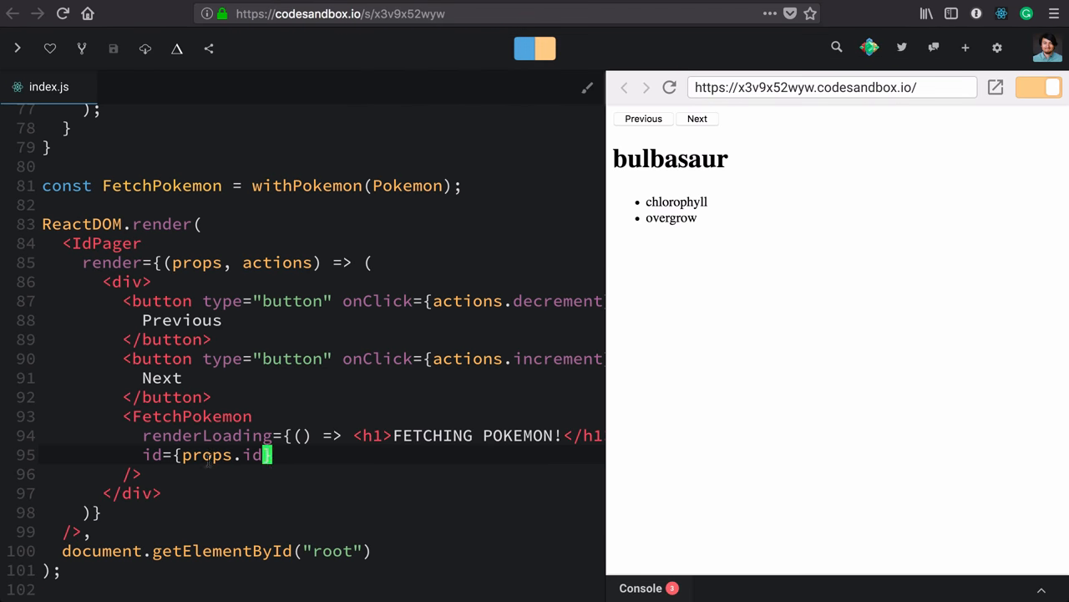
pyautogui.click(697, 118)
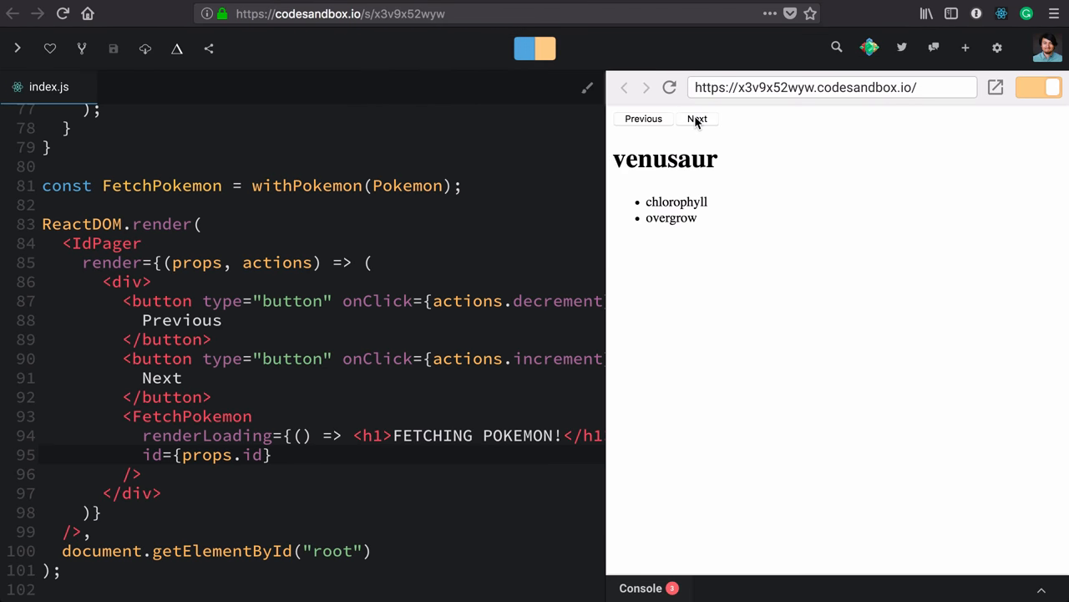
pyautogui.click(644, 117)
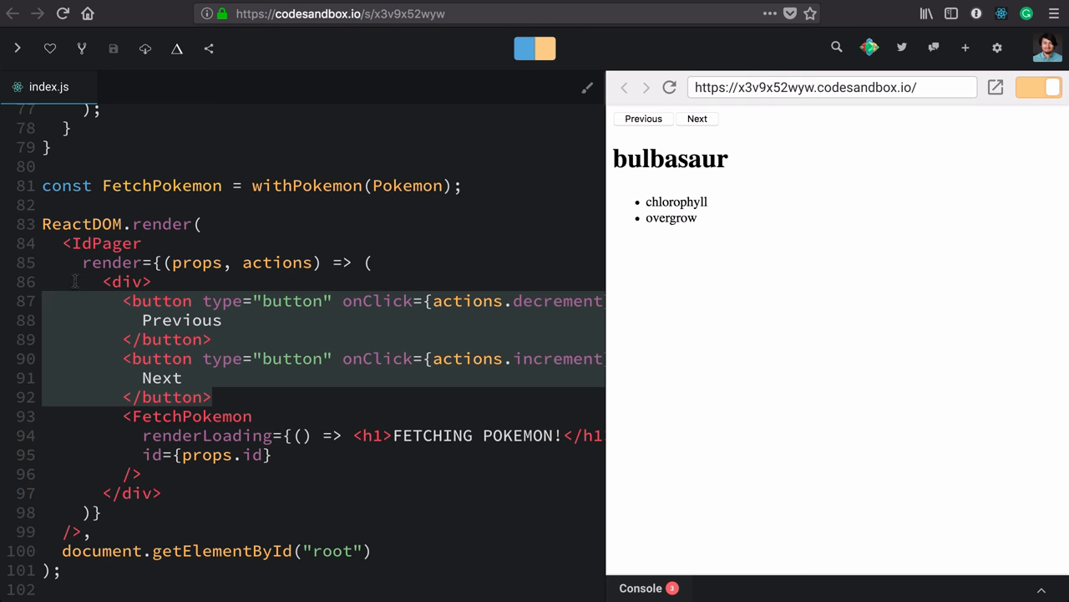
pyautogui.doubleClick(107, 243)
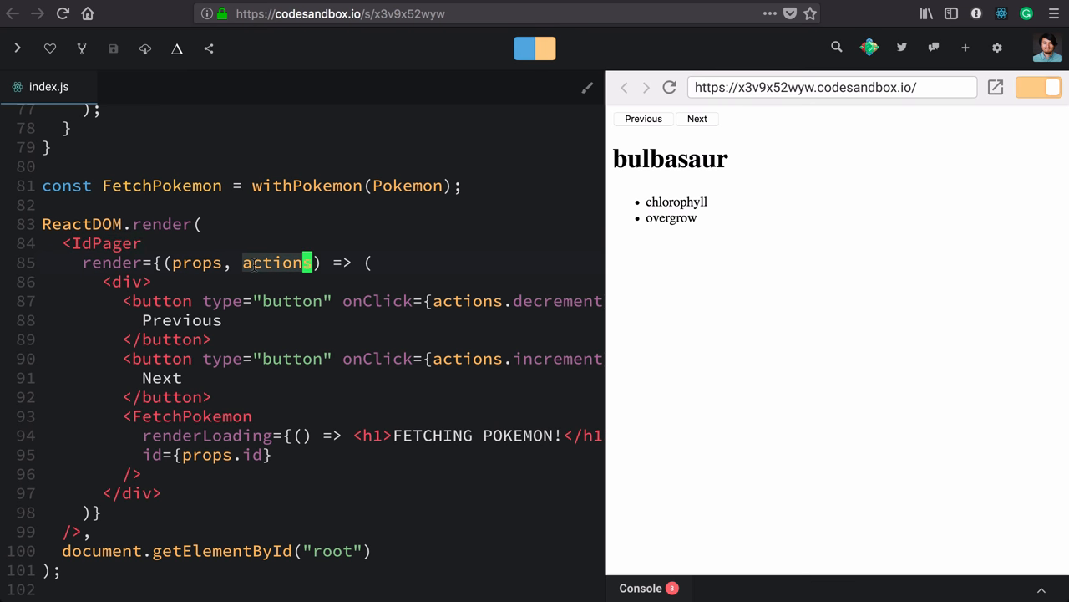
pyautogui.scroll(3)
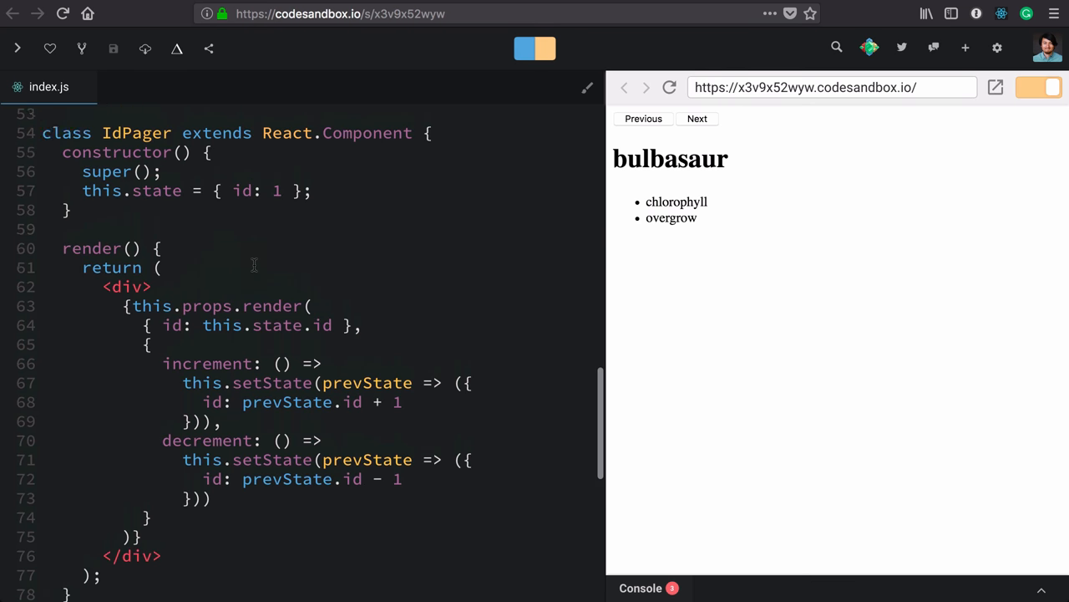